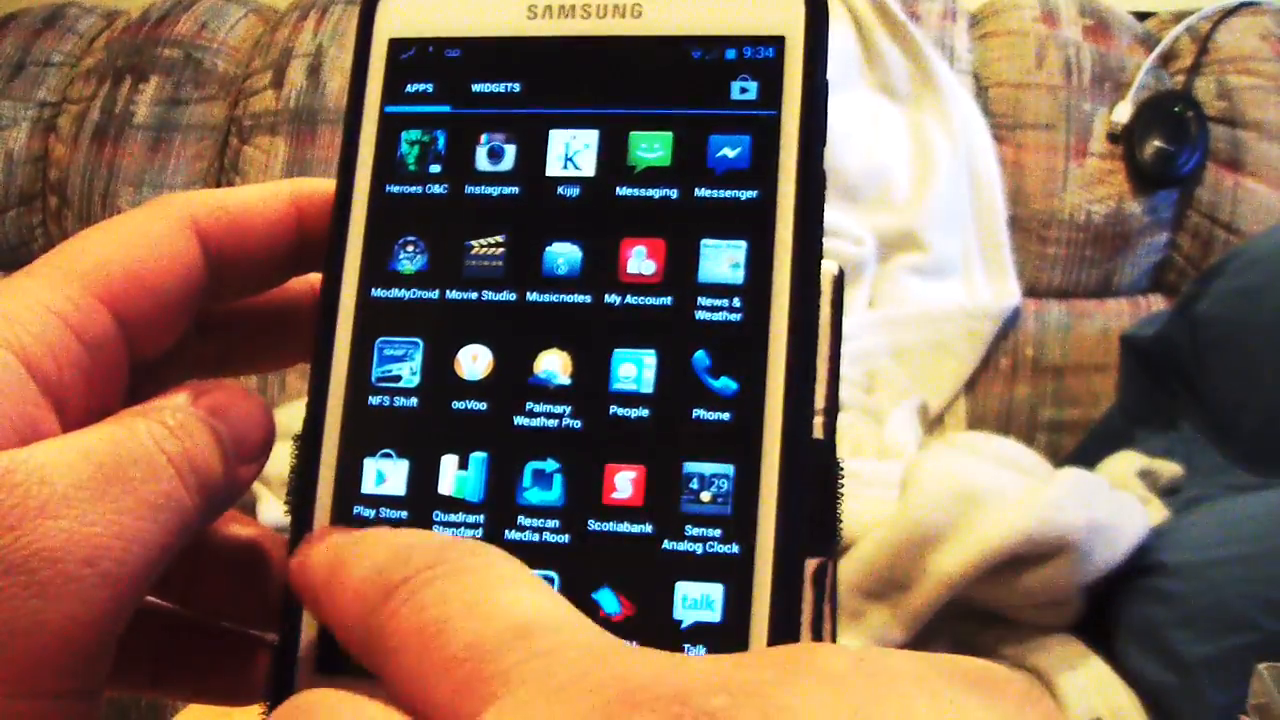
Swipe the app drawer to the page listing apps from Apollo through Google
{"action": "scroll", "scroll_direction": "right", "scroll_amount": 3}
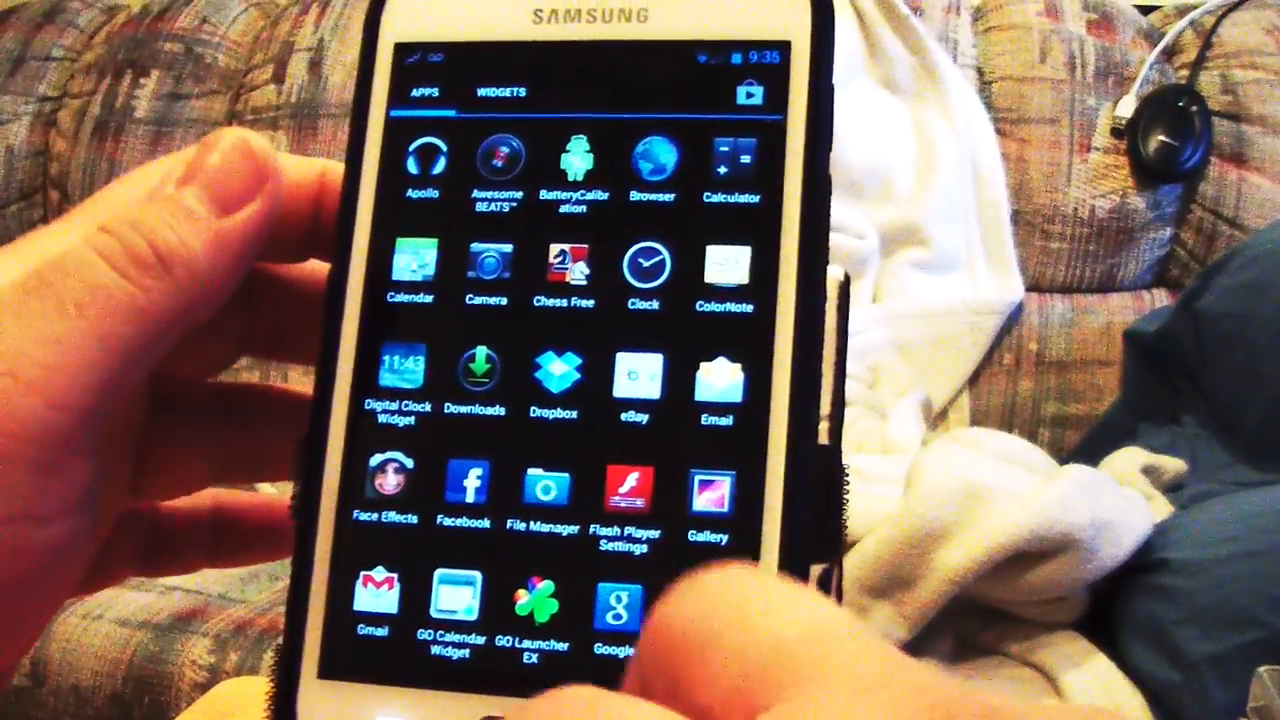
Launch File Manager and cancel the Actions dialog to show the sdcard0 folders
{"action": "left_click", "coordinate": [540, 490]}
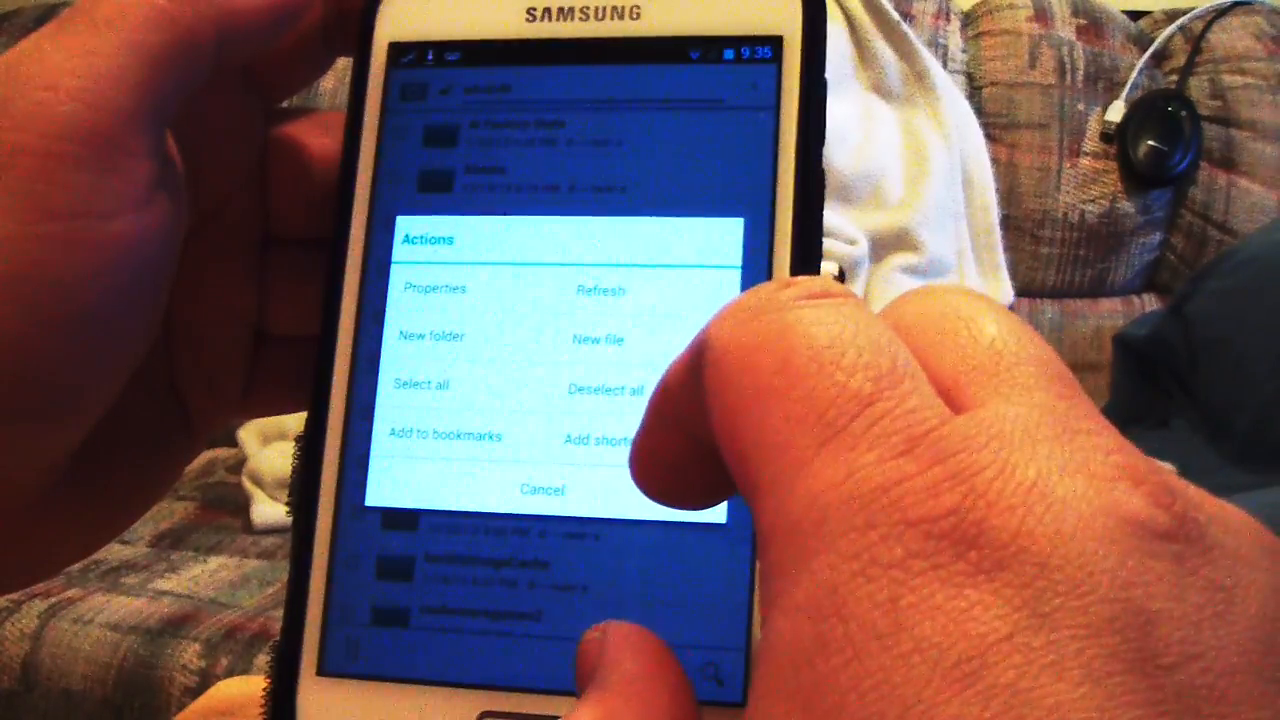
{"action": "left_click", "coordinate": [542, 488]}
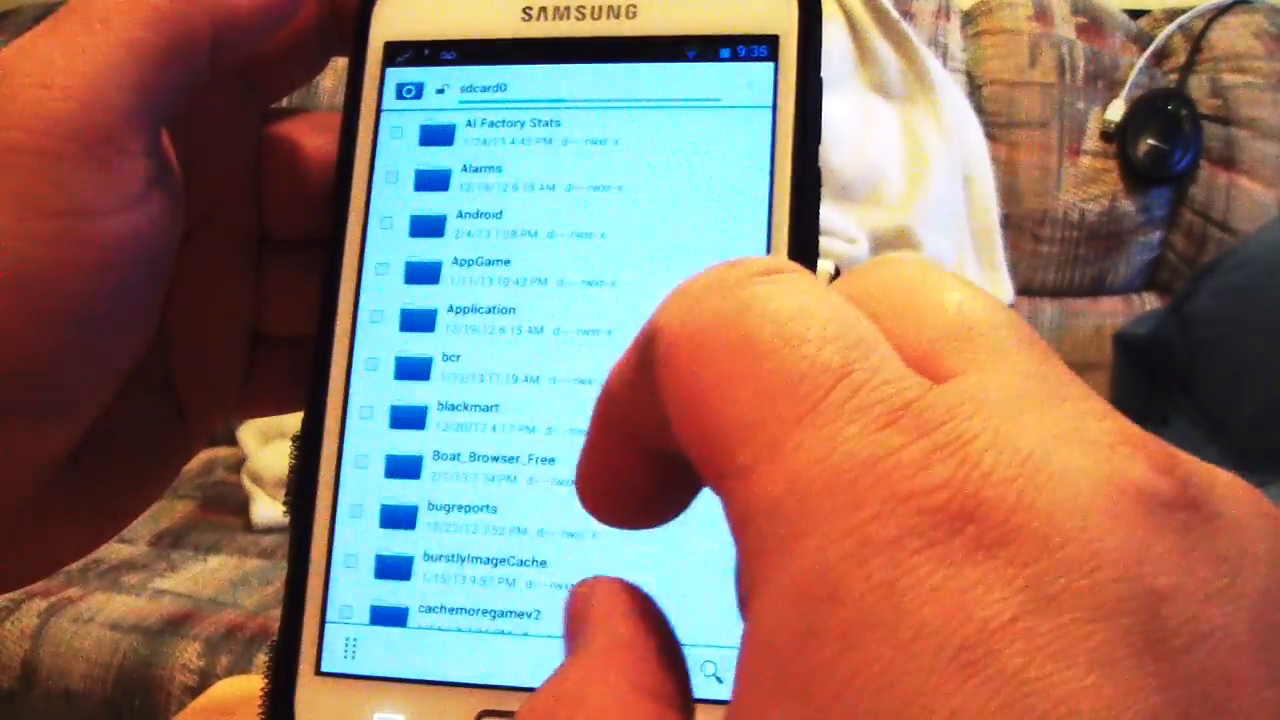